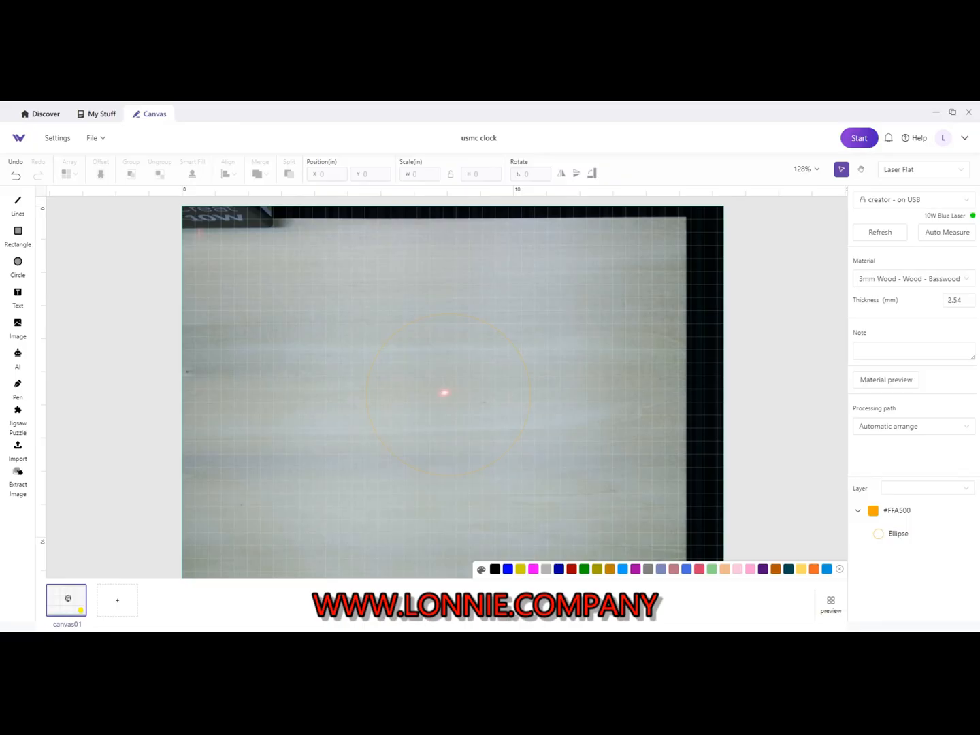
Bring up the laser's device settings panel from the toolbar.
left_click(57, 138)
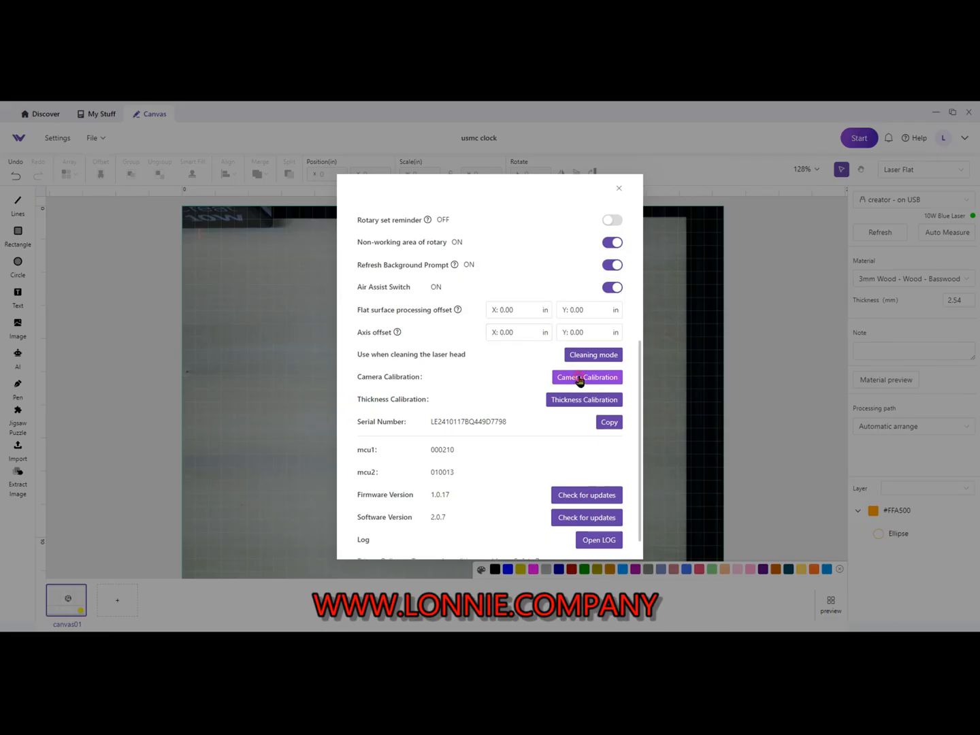
Start Camera Calibration and accept the warning to reach the basswood requirements.
left_click(585, 377)
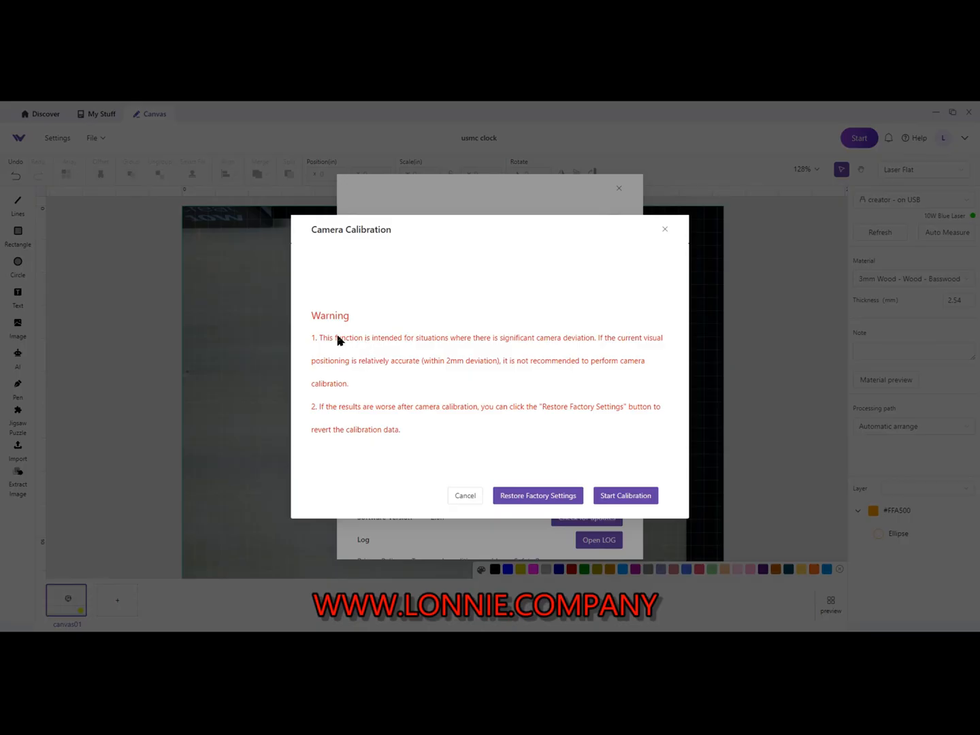
mouse_move(473, 443)
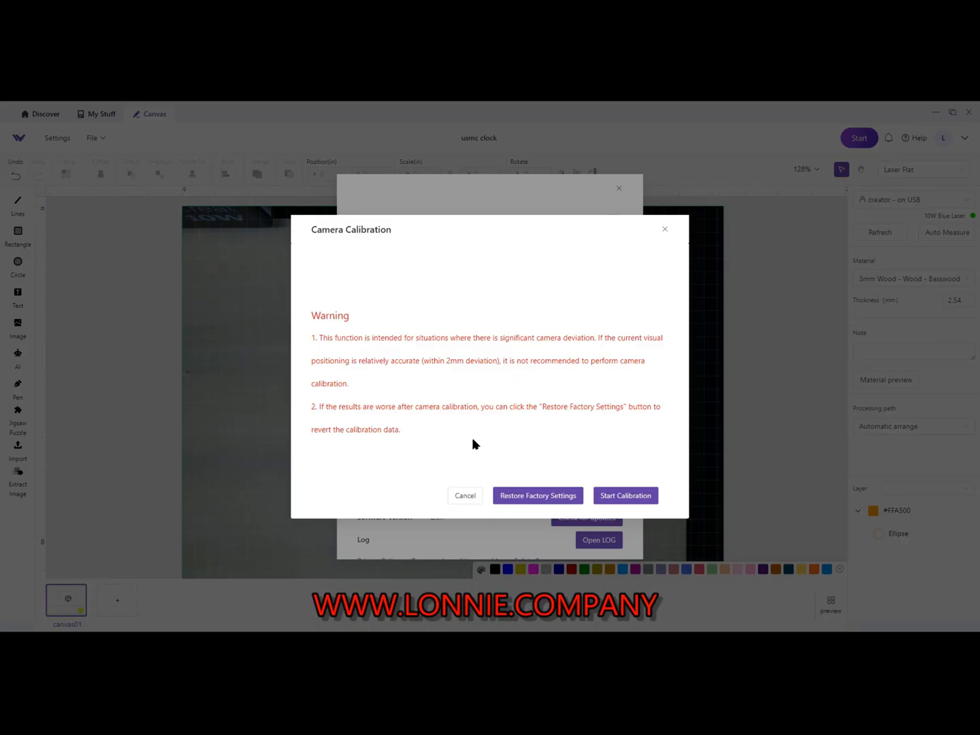
left_click(625, 495)
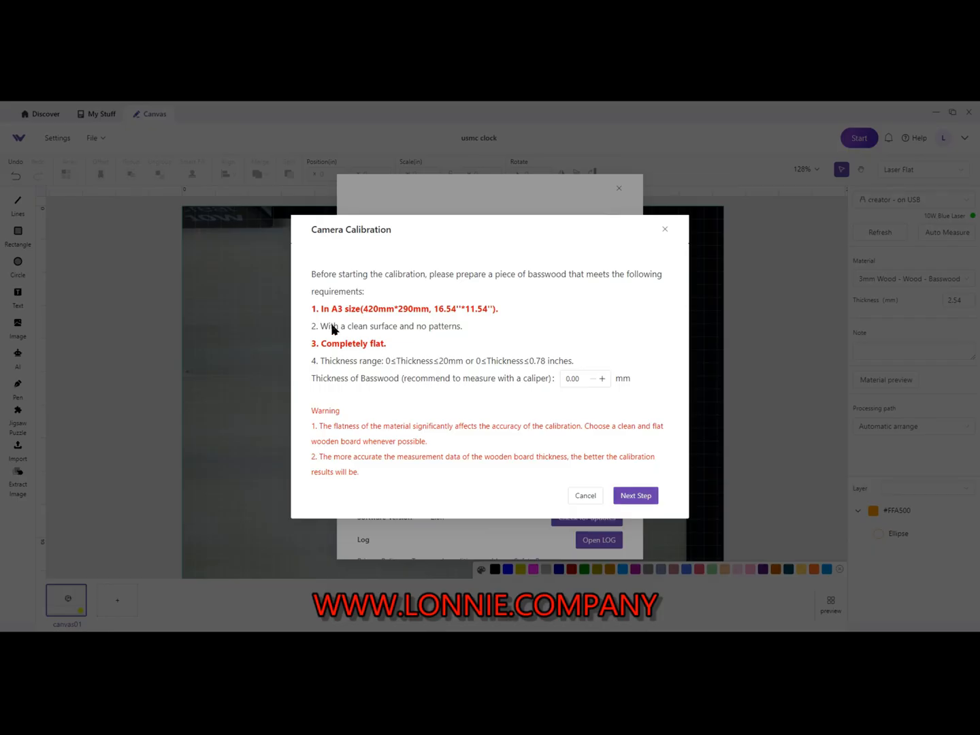
Enter 3 mm as the basswood board thickness.
left_click(580, 378)
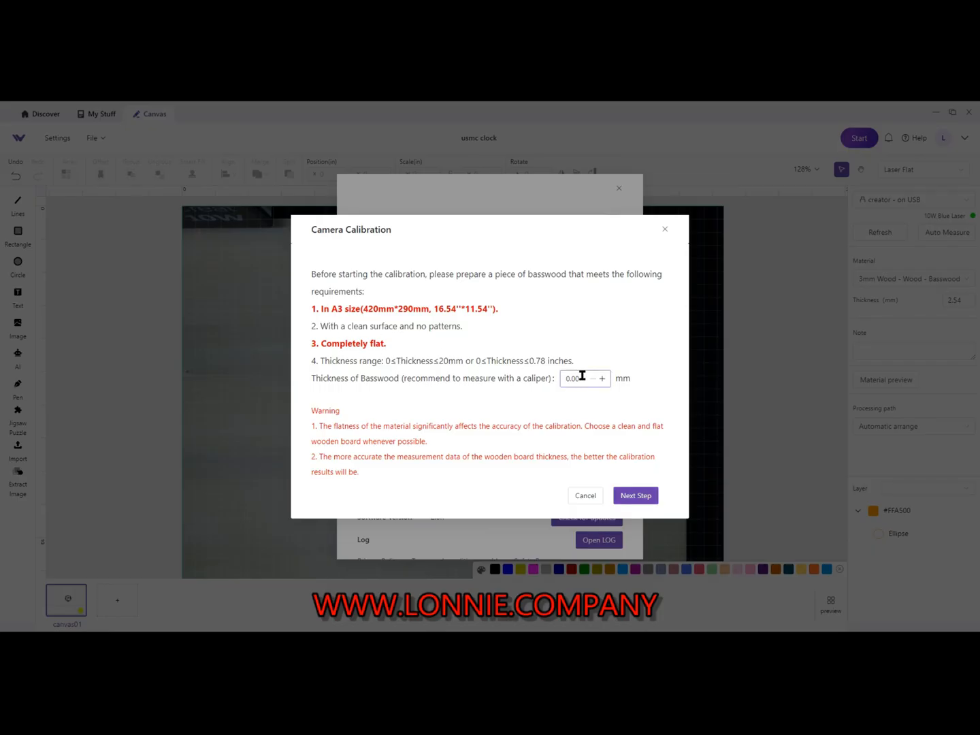
left_click(574, 378)
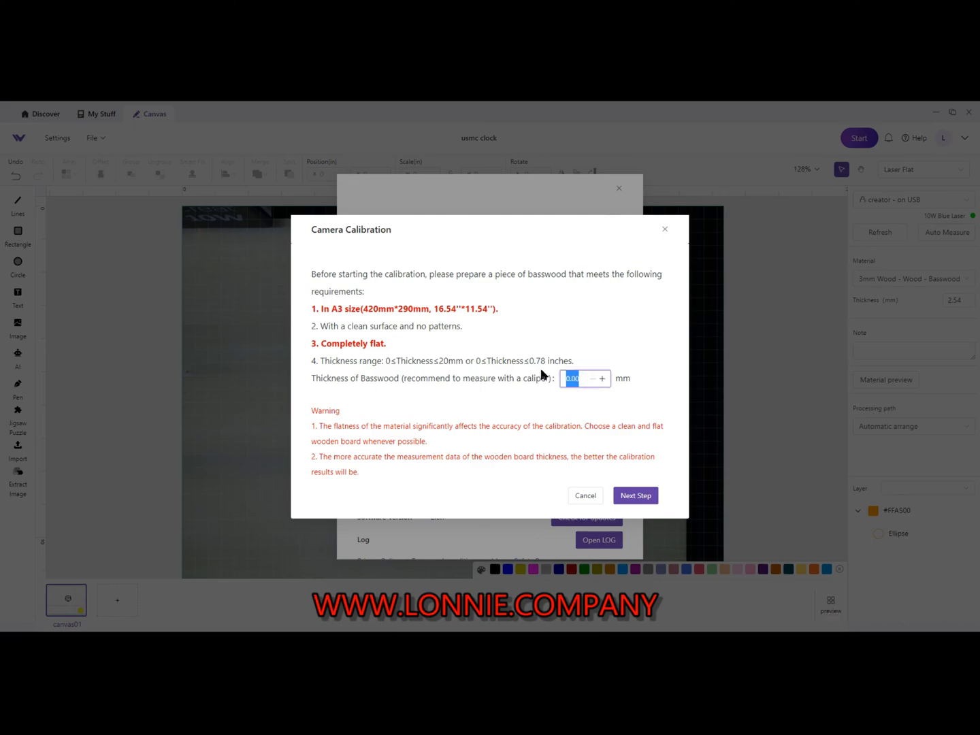
type("3")
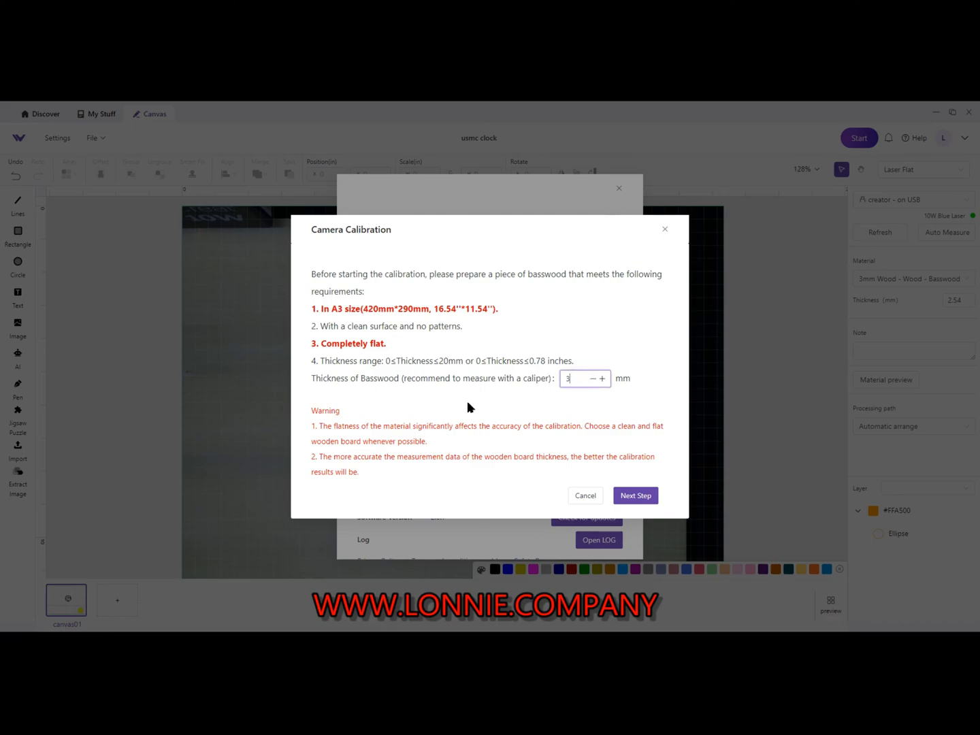
Advance to board placement and request the calibration run, prompting the close-lid notice.
left_click(634, 495)
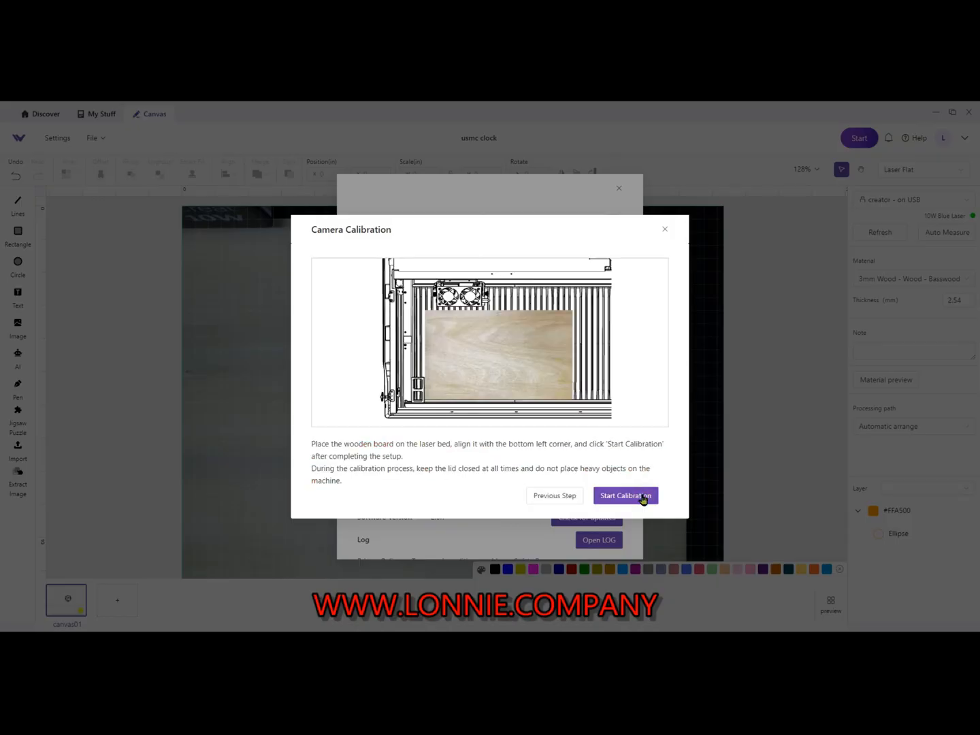
mouse_move(493, 380)
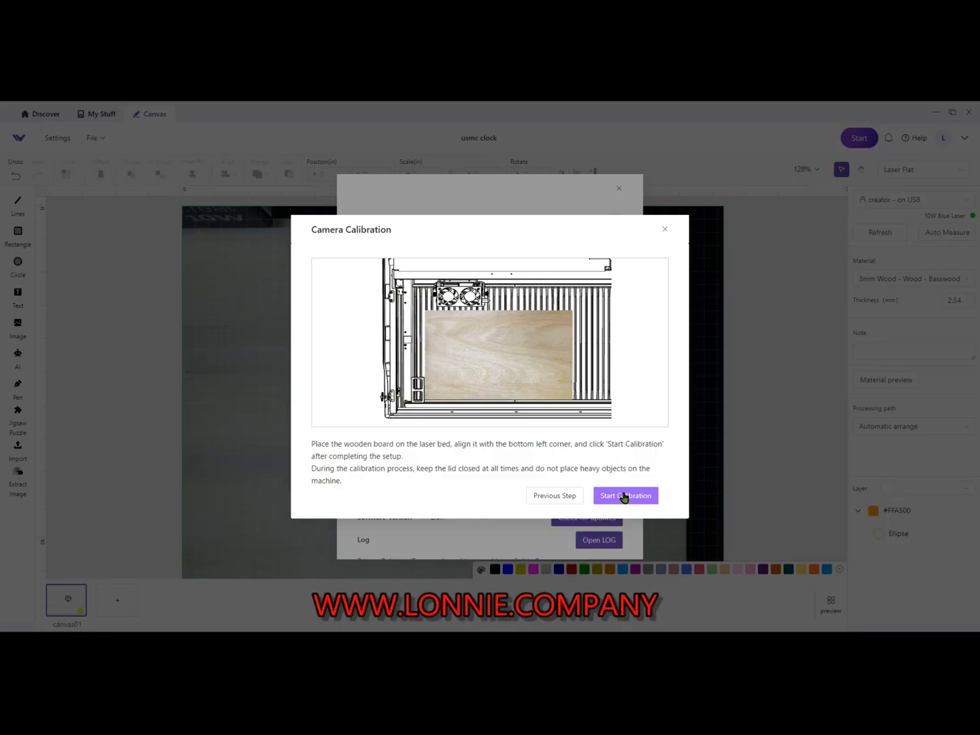
left_click(625, 496)
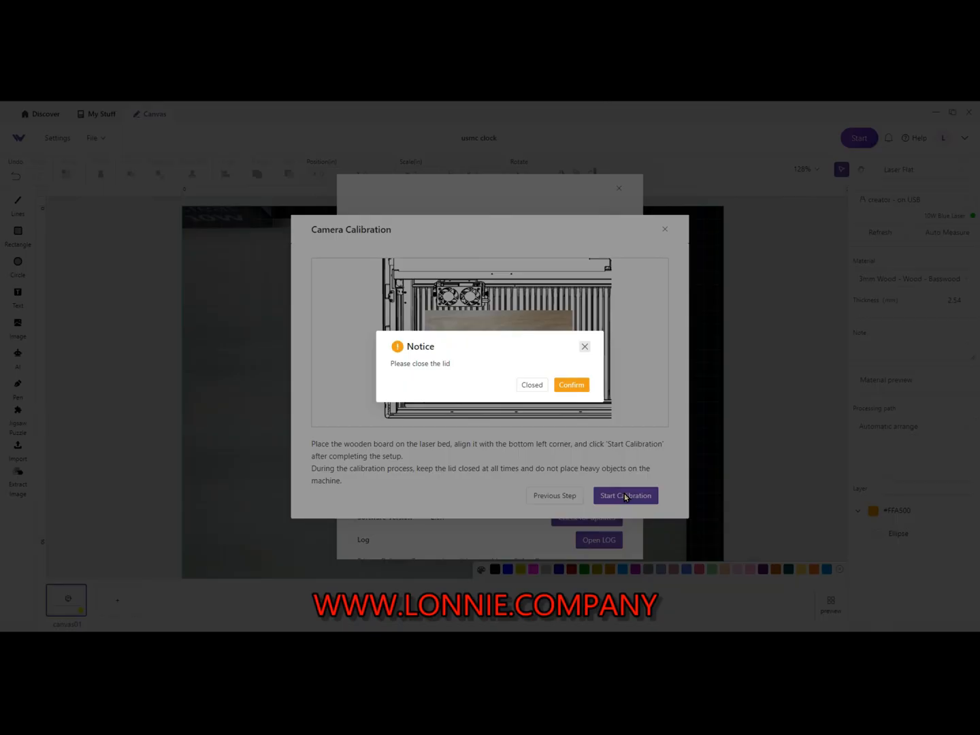
Mark the lid as Closed and confirm the notice, returning to board placement.
left_click(572, 384)
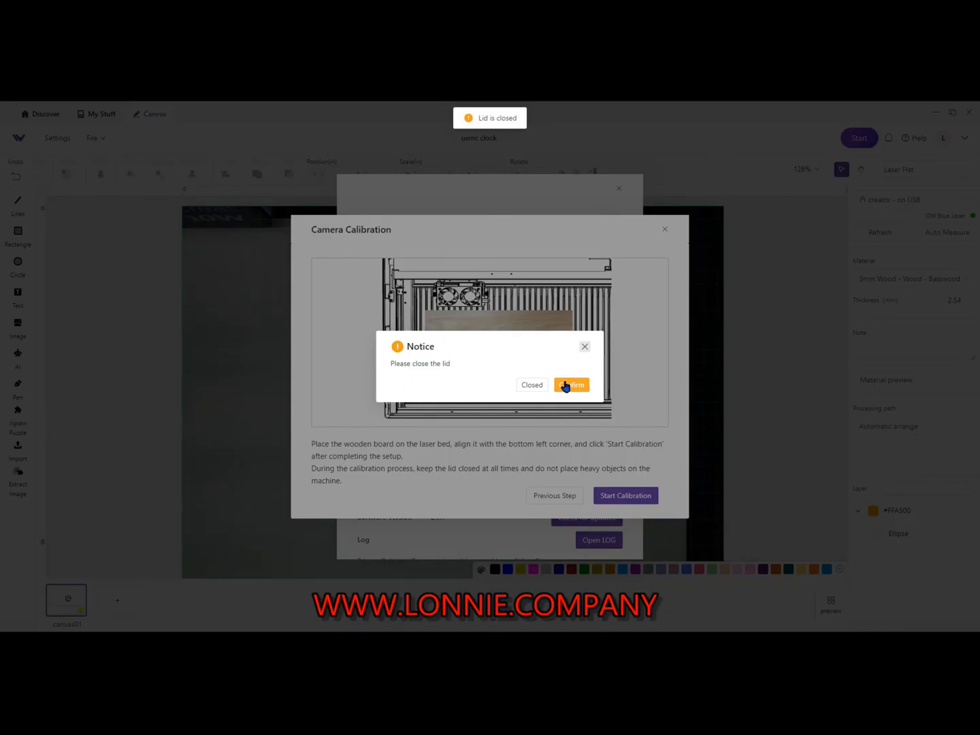
left_click(571, 383)
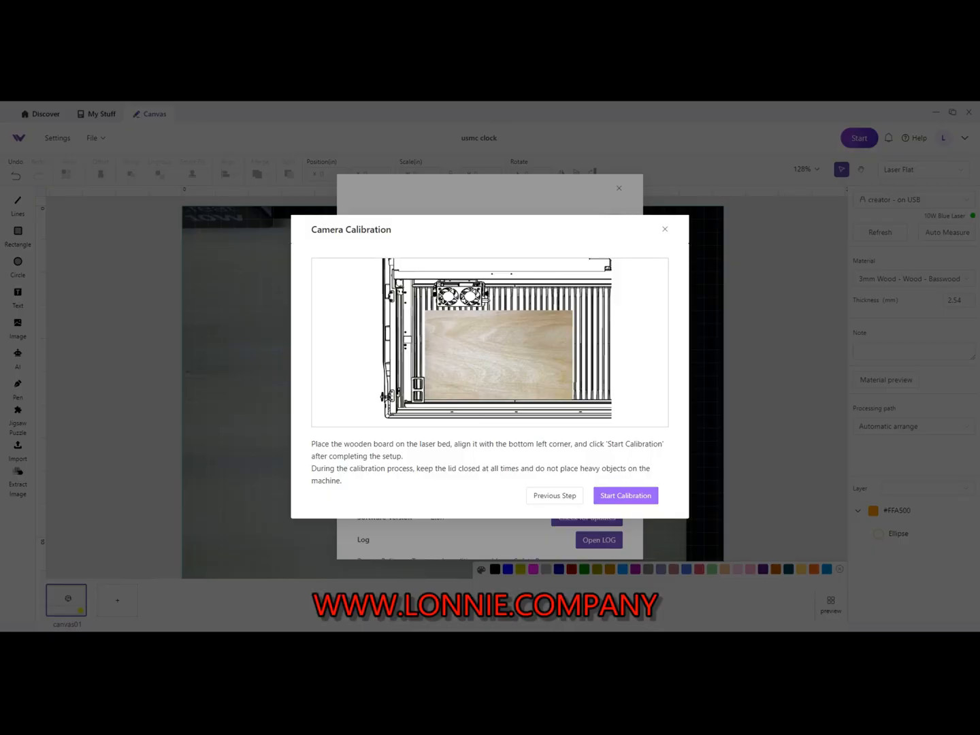
Run the calibration capture again, reaching the open-top-cover step.
left_click(624, 495)
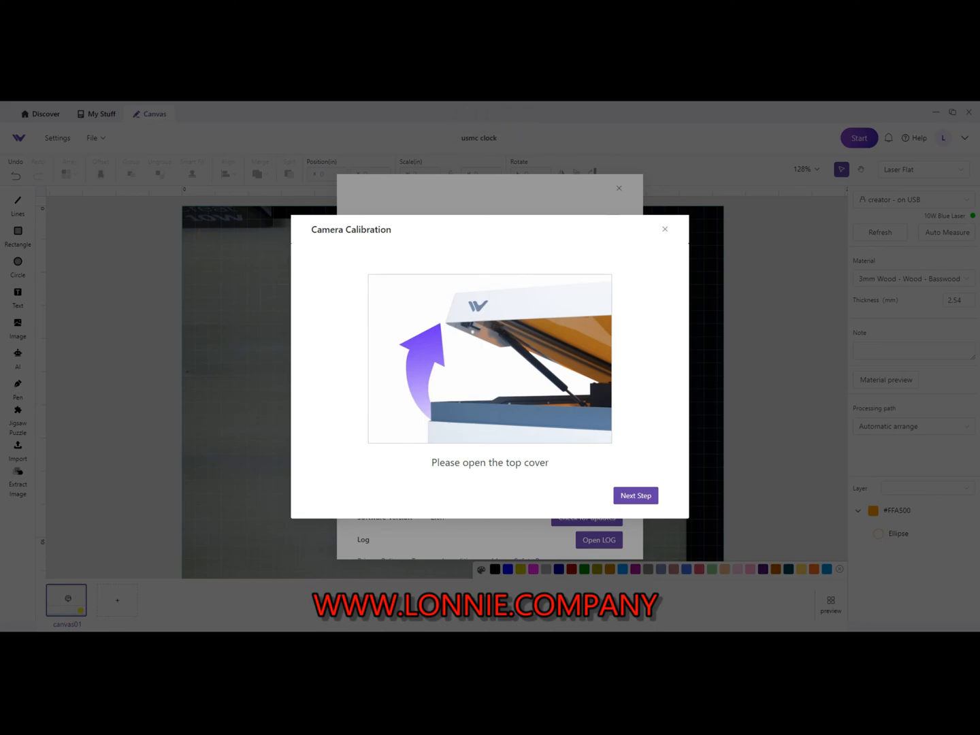
Continue after opening the cover and complete the successful calibration.
left_click(634, 495)
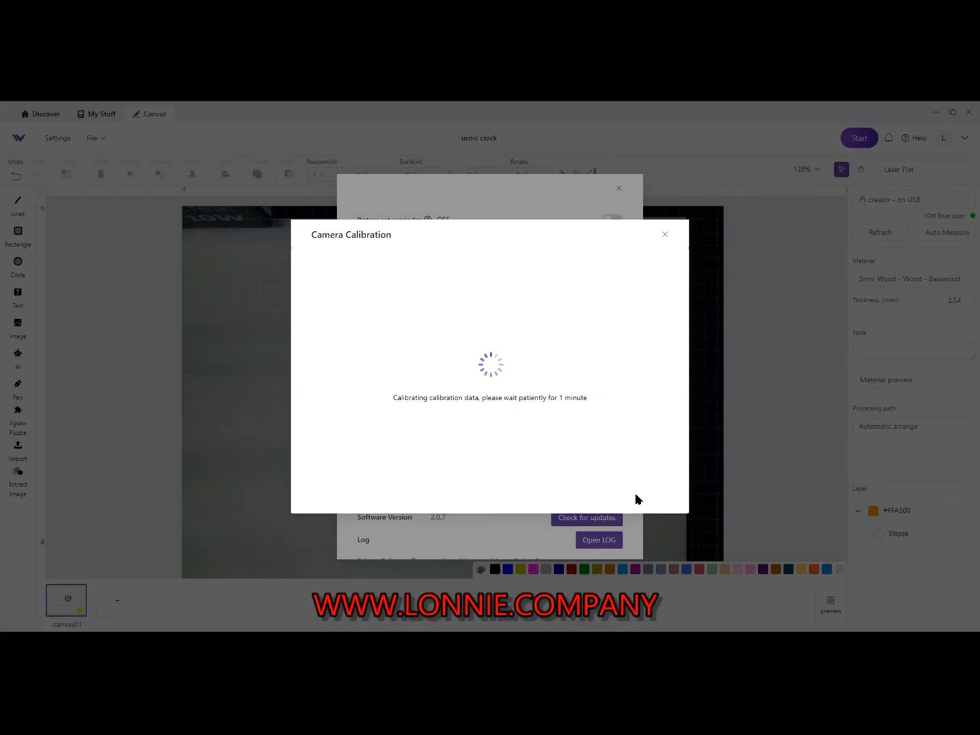
mouse_move(599, 422)
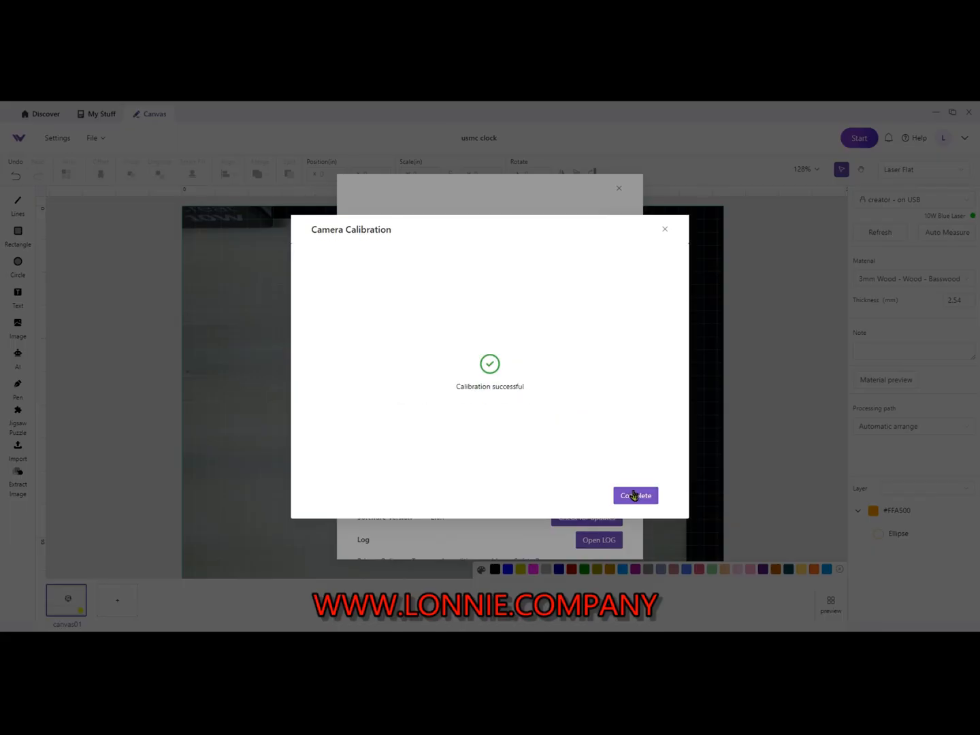
left_click(634, 495)
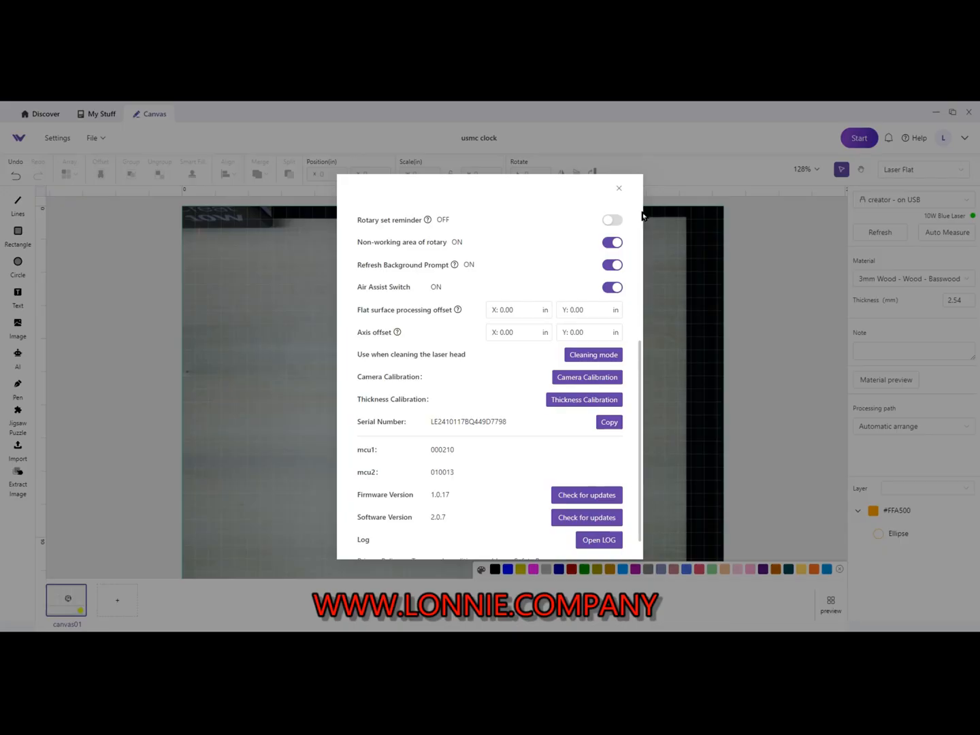